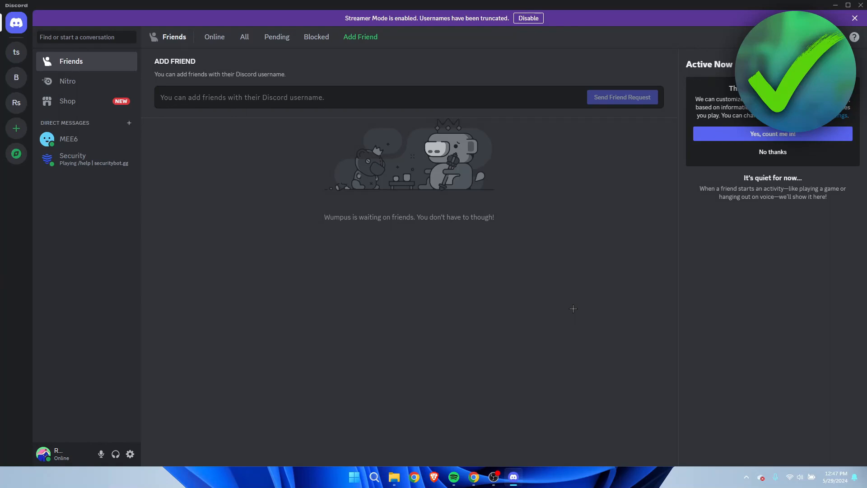
mouse_move(554, 304)
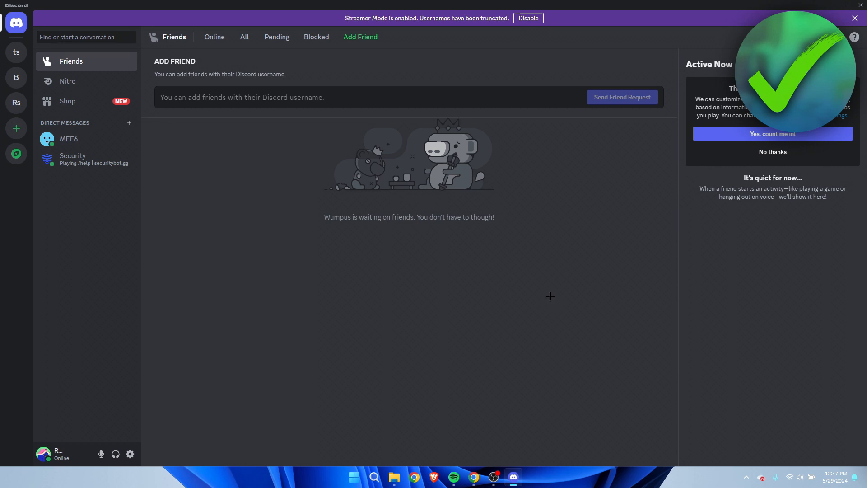
mouse_move(546, 228)
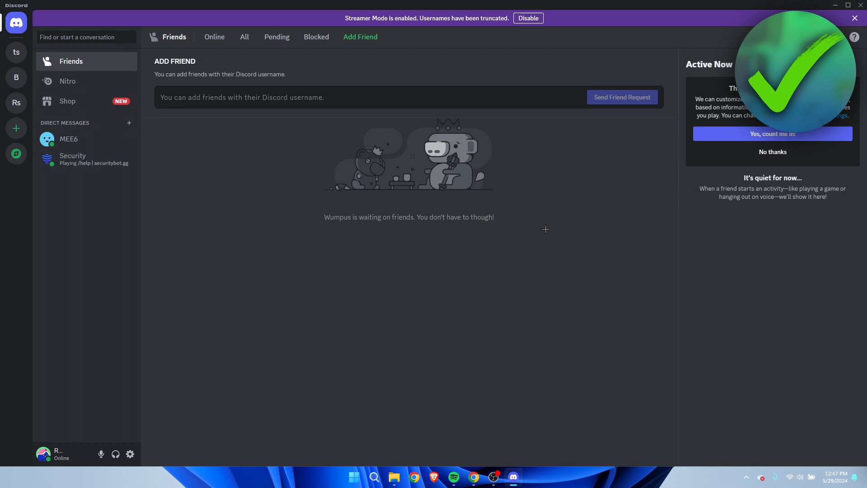
mouse_move(519, 263)
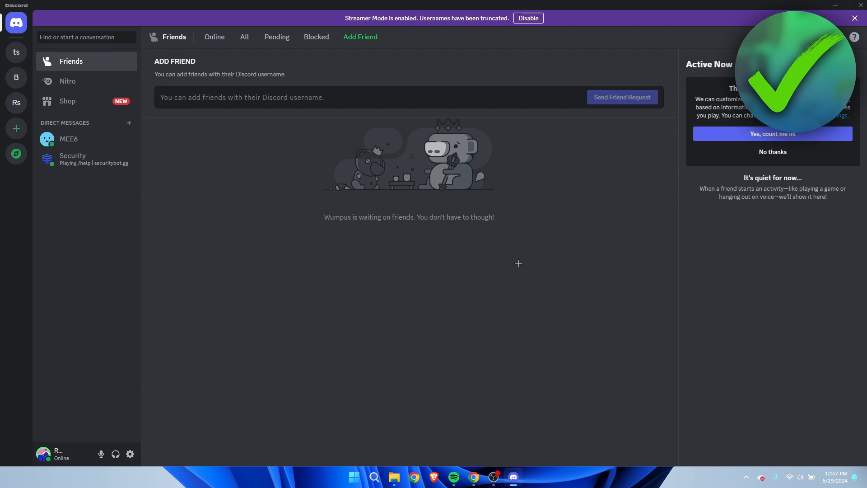
mouse_move(16, 52)
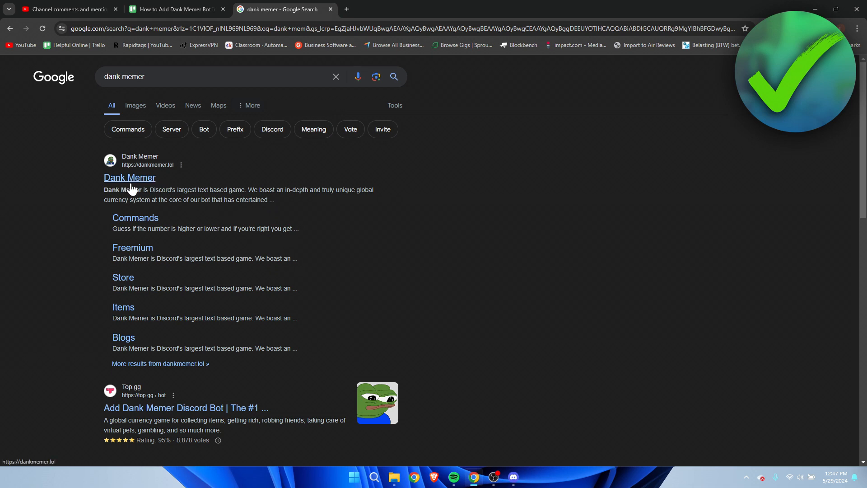
From the search results, reach Dank Memer's site and start its INVITE NOW flow to Discord.
click(130, 178)
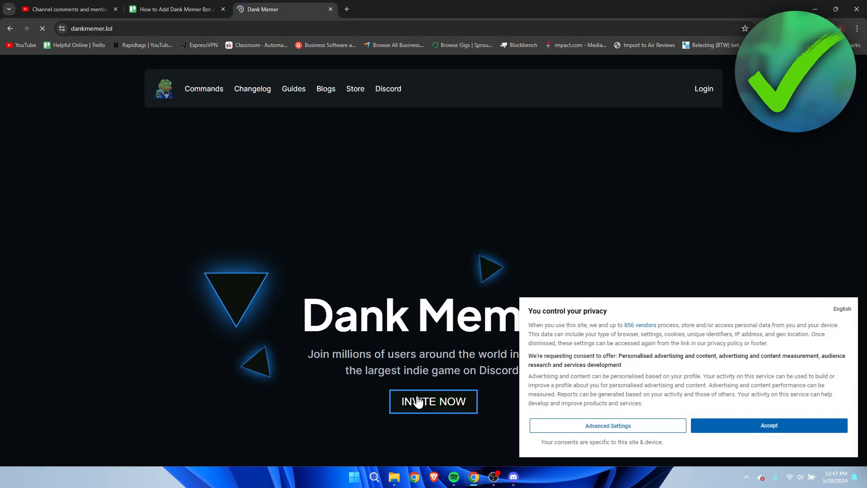
click(433, 401)
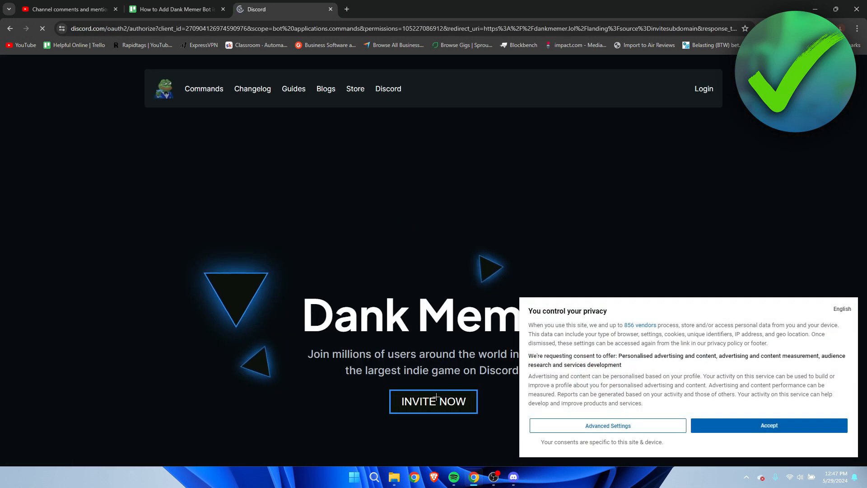
click(433, 401)
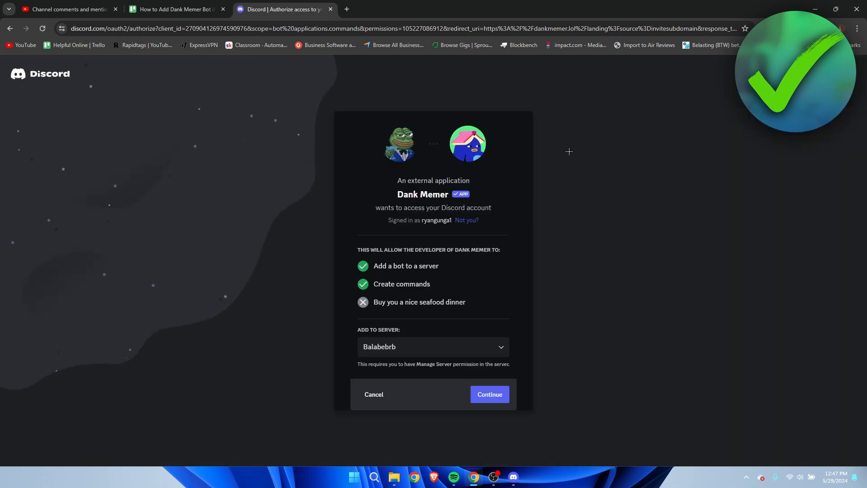
mouse_move(500, 243)
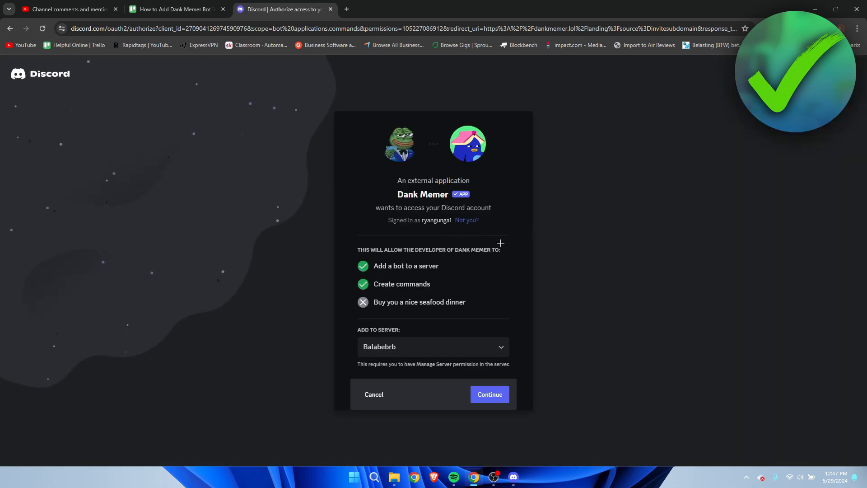
Choose Balabebrb as the target server, authorize Dank Memer's permissions and pass the human check.
click(433, 346)
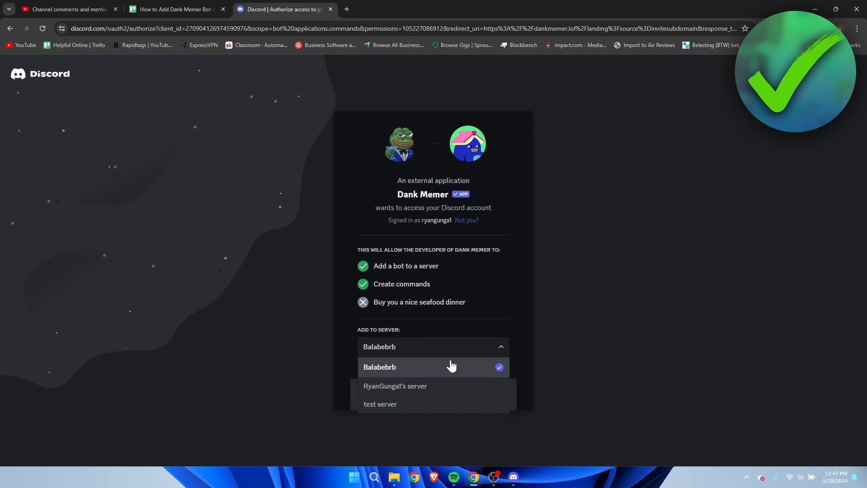
click(381, 366)
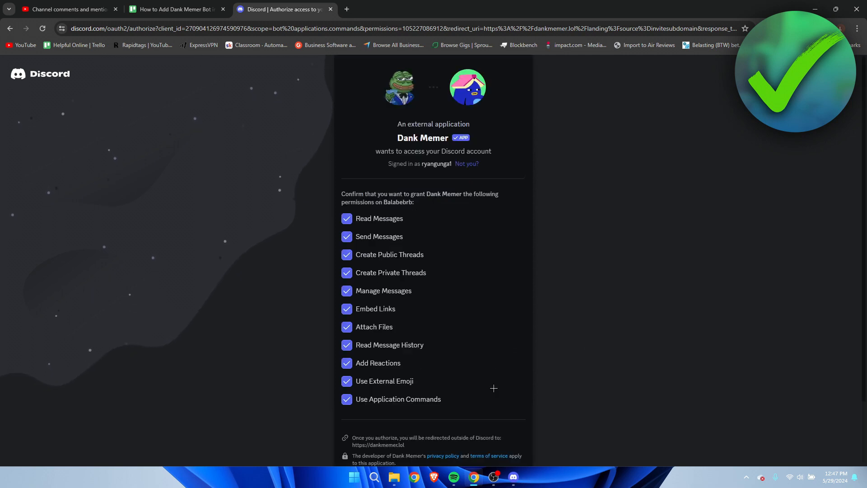
scroll(down, 3)
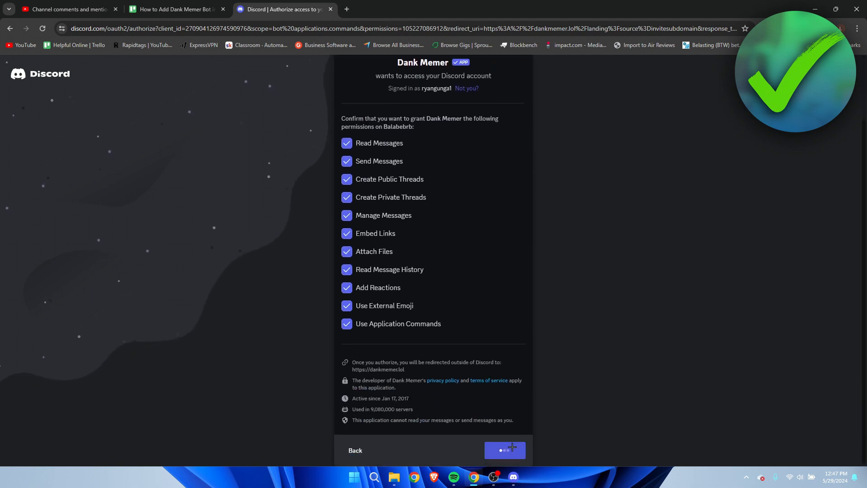
click(504, 449)
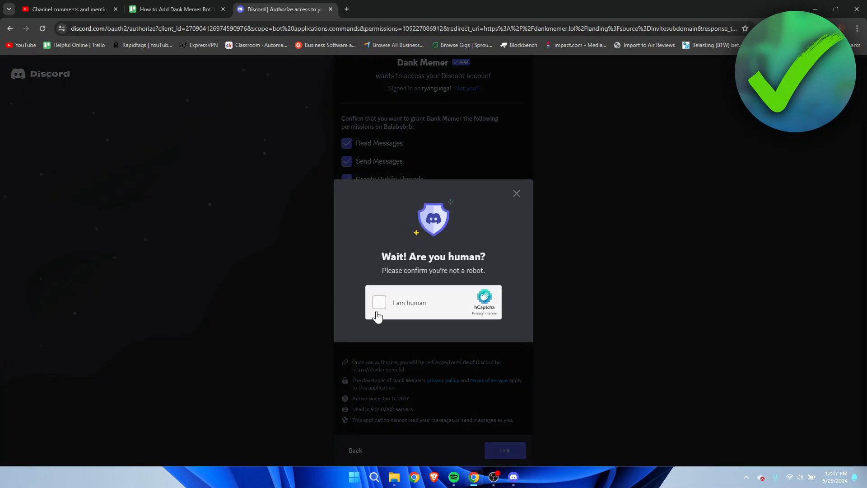
click(378, 302)
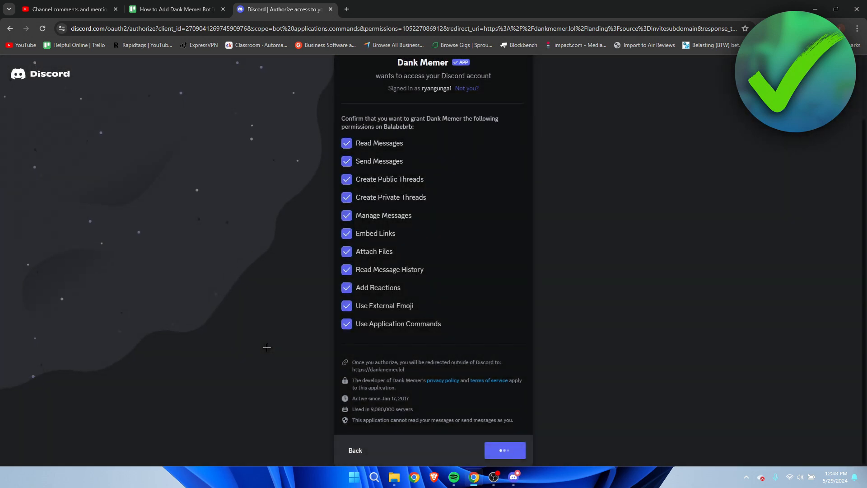
click(504, 449)
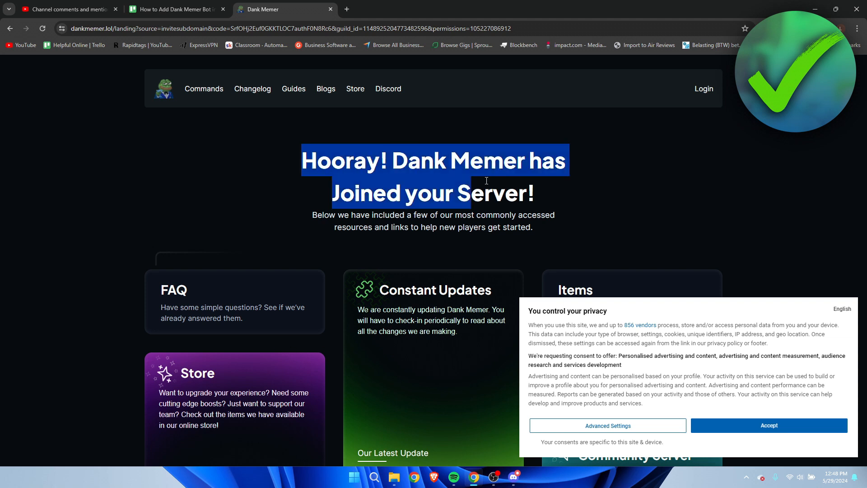
In the Discord app, view Balabebrb's #general showing Dank Memer's welcome message.
click(514, 477)
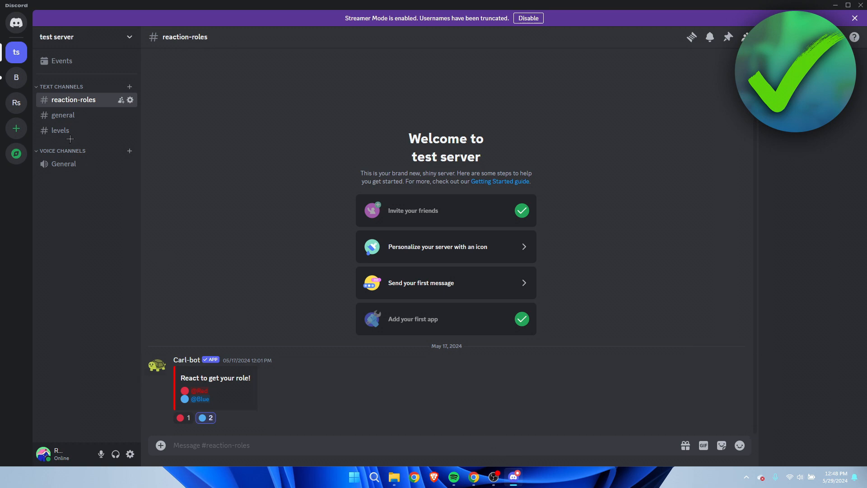
click(17, 78)
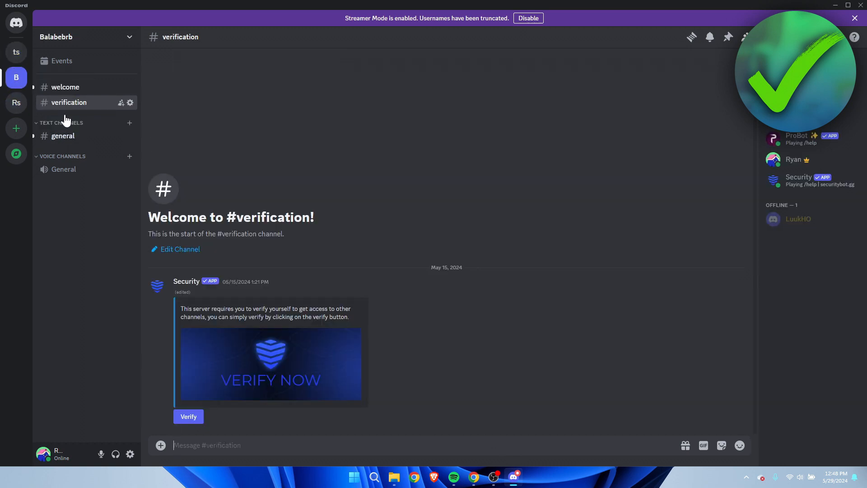
click(63, 135)
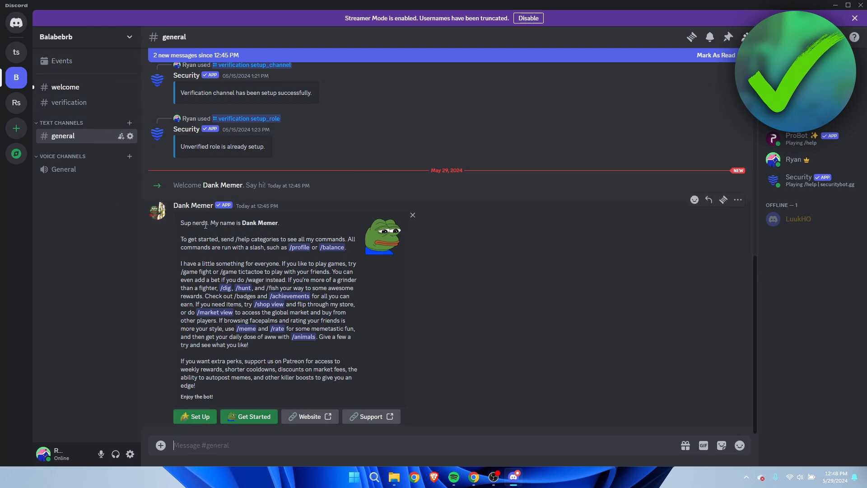
mouse_move(17, 52)
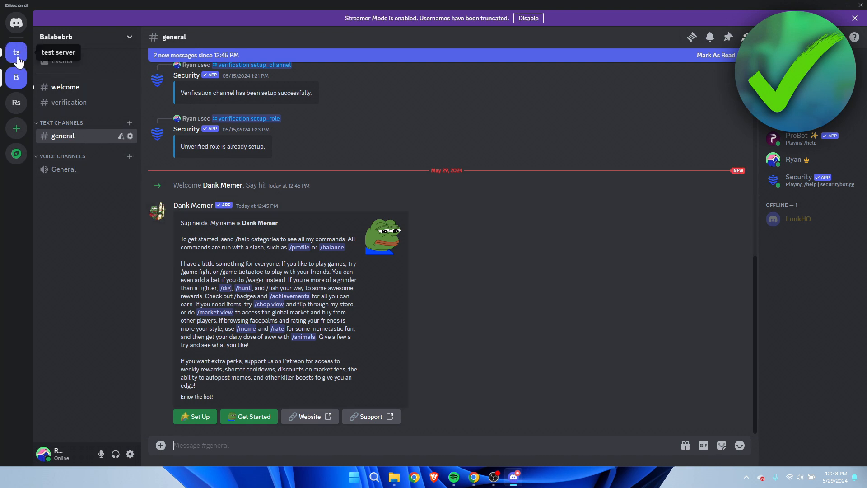
Reach test server's App Directory through its Server Settings.
click(16, 52)
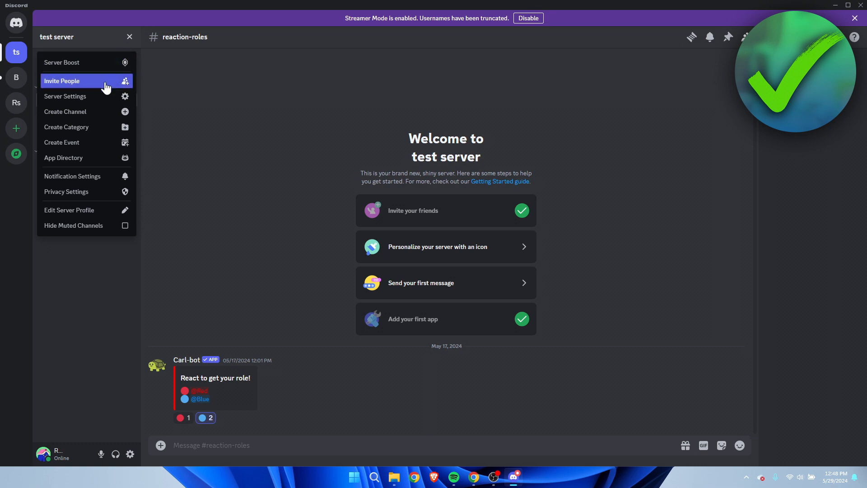
click(65, 95)
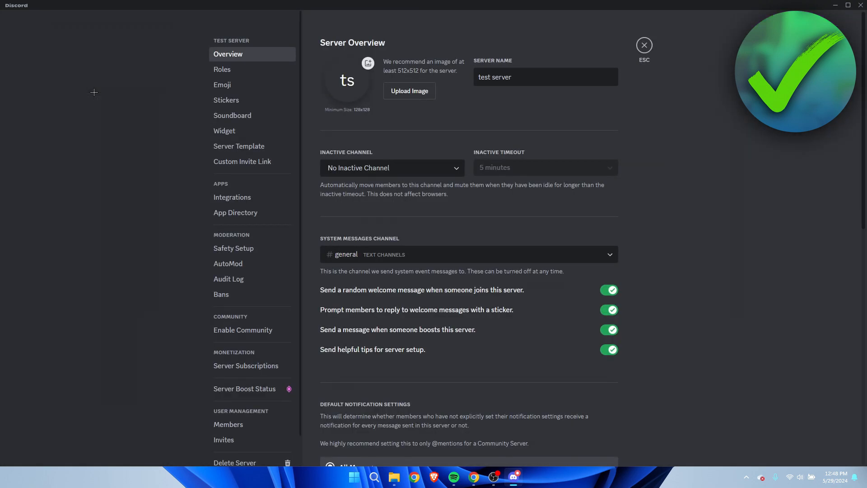
click(235, 212)
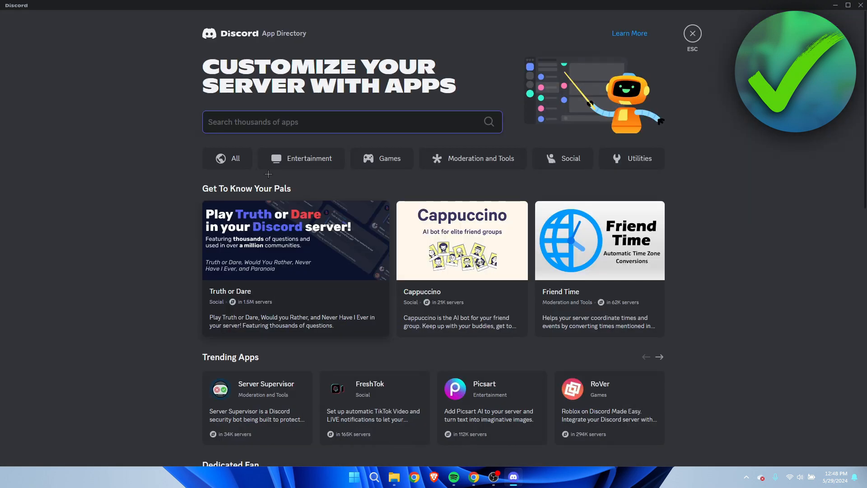
Search 'dank' in the App Directory and bring up Dank Memer's app page for adding.
text(dank memer)
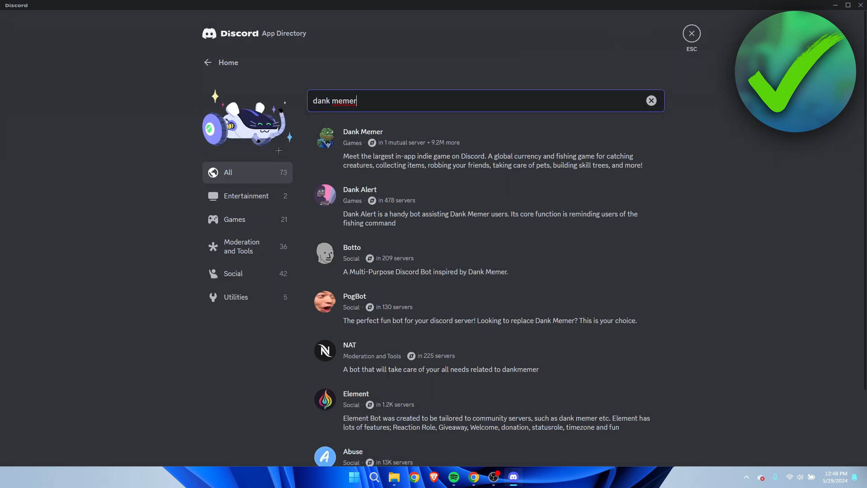
mouse_move(363, 139)
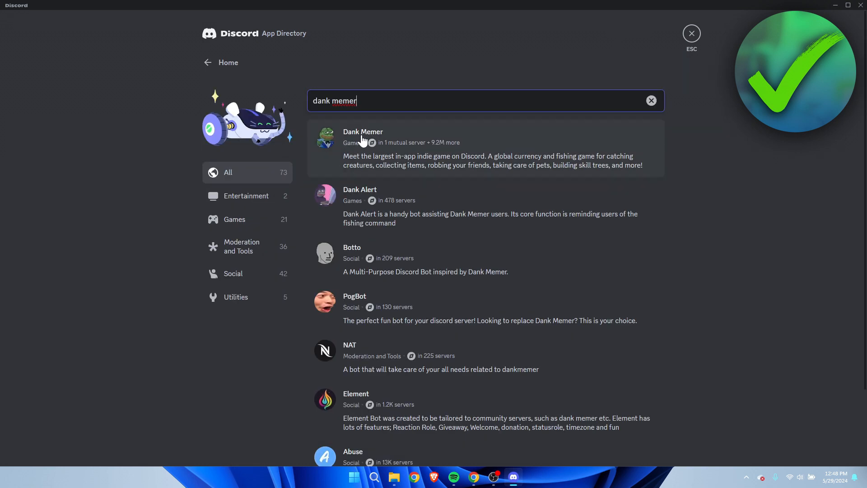
click(363, 143)
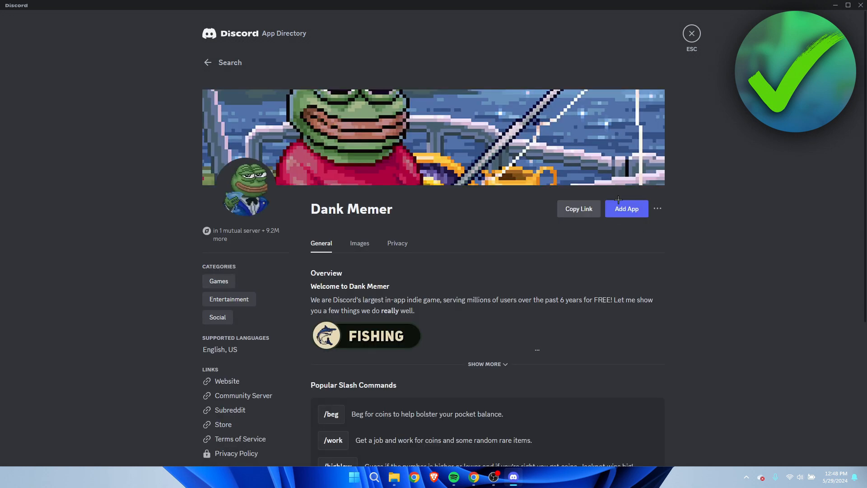
scroll(down, 3)
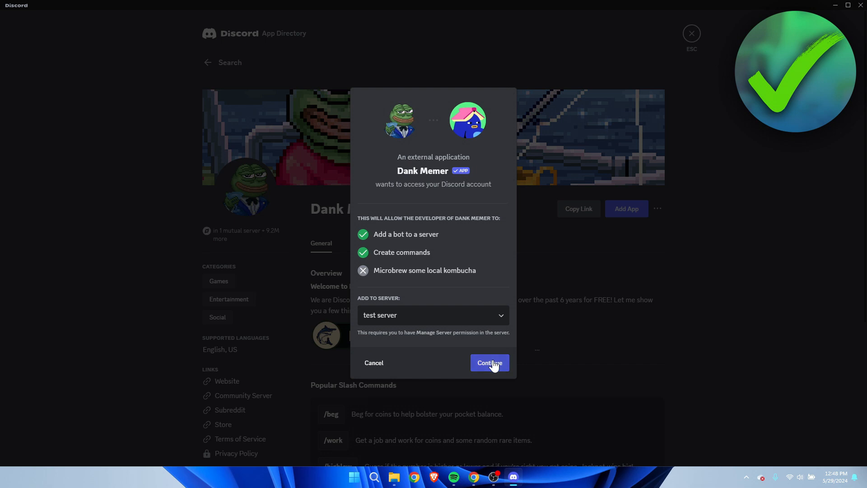
Authorize Dank Memer for test server, then leave Server Settings back to the channels.
click(489, 362)
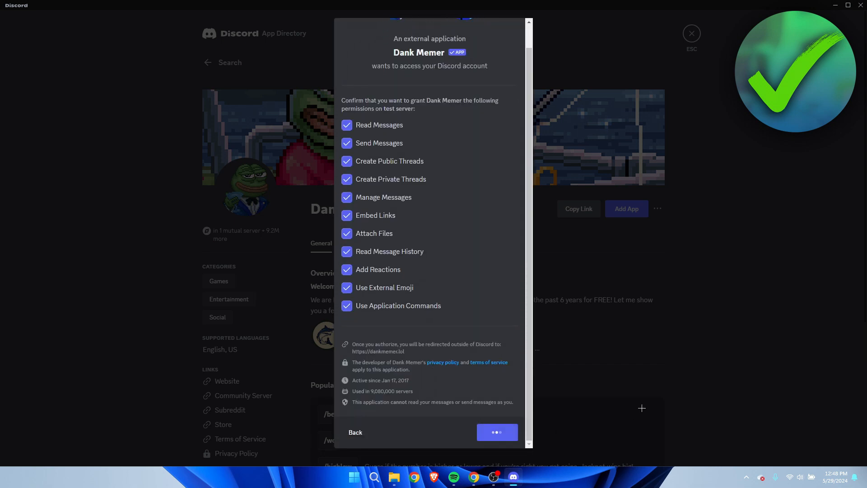
click(497, 433)
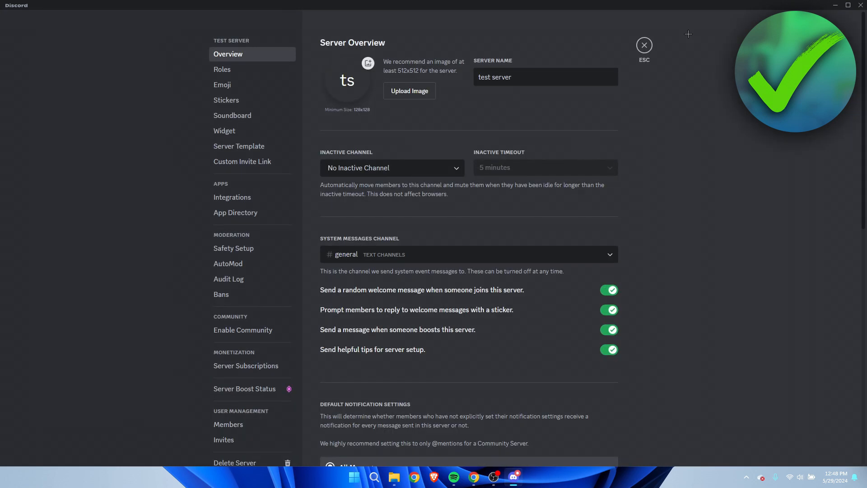
click(643, 46)
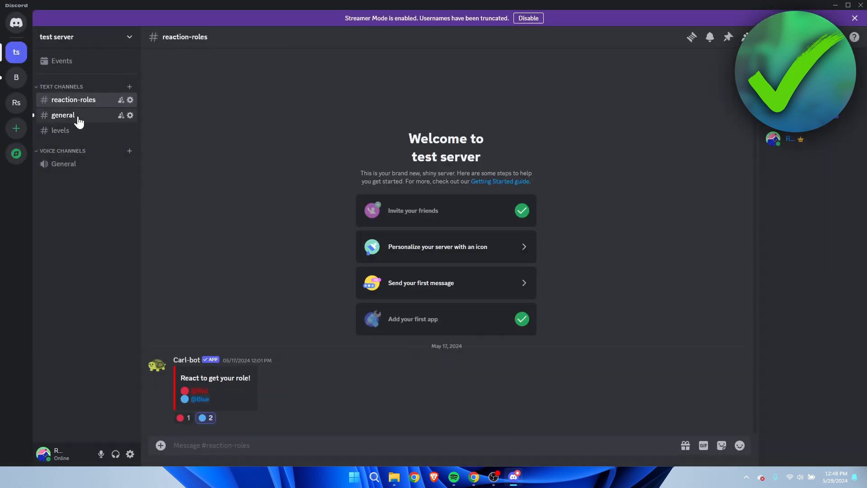
In test server's #general, start Dank Memer's Set Up and follow its tutorial link.
click(63, 115)
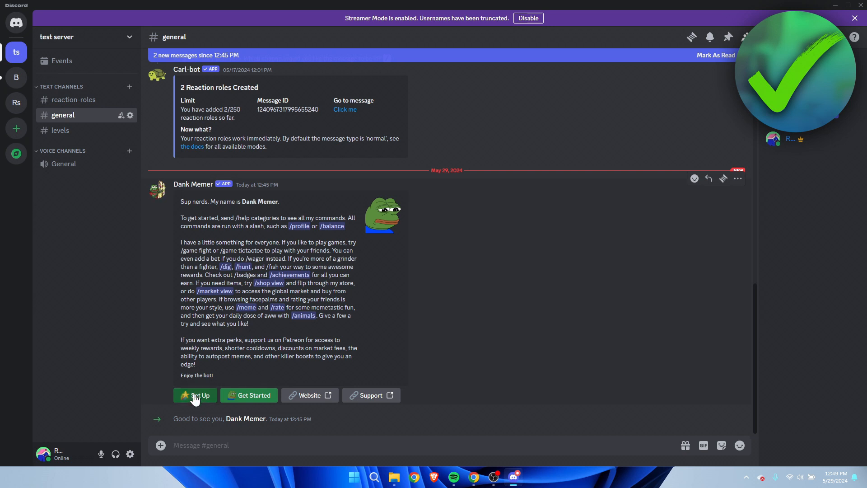
click(199, 395)
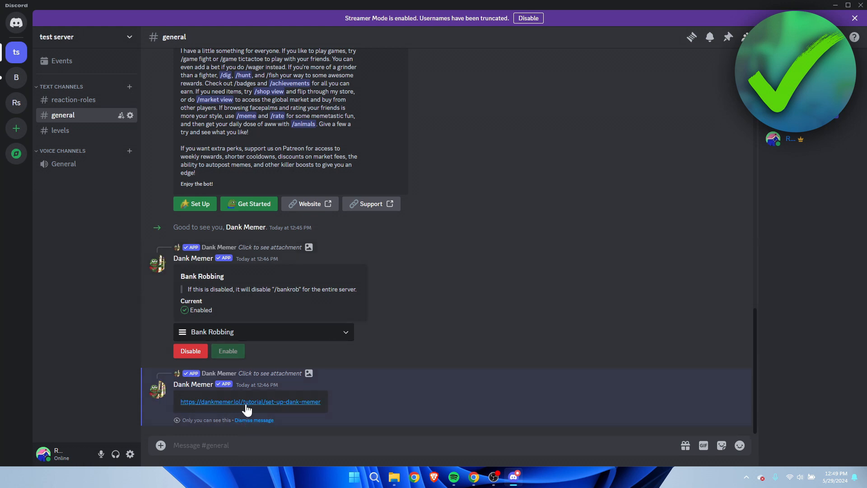
click(250, 401)
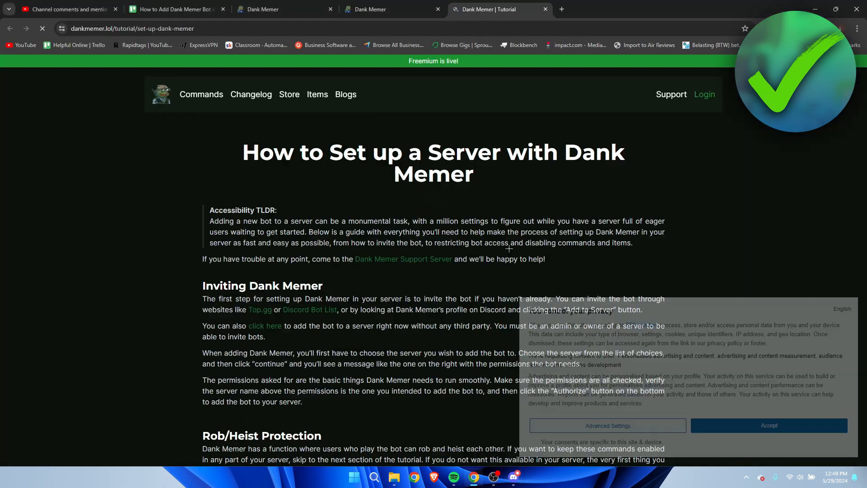